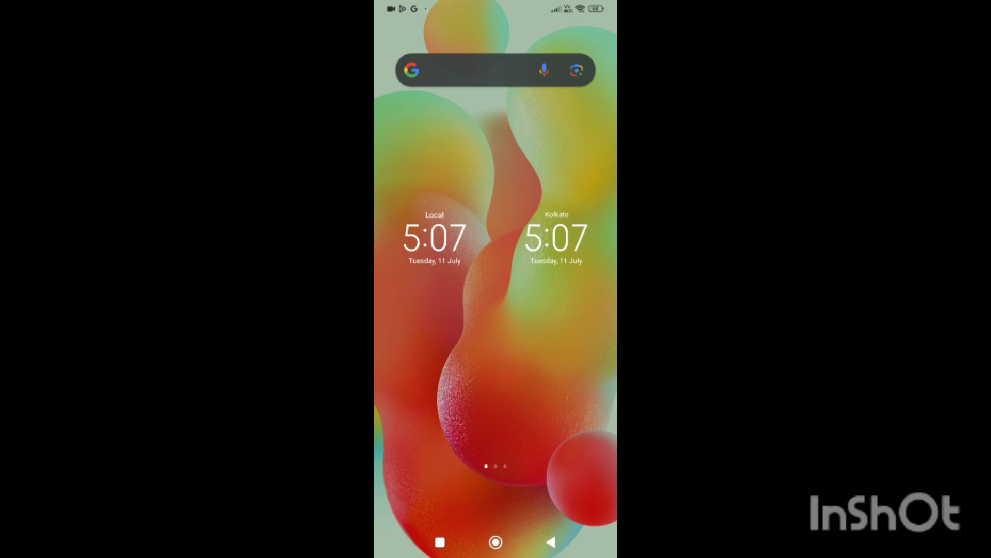
# Step: Swipe to the next home screen page and launch the Telegram app
pyautogui.hscroll(-3)
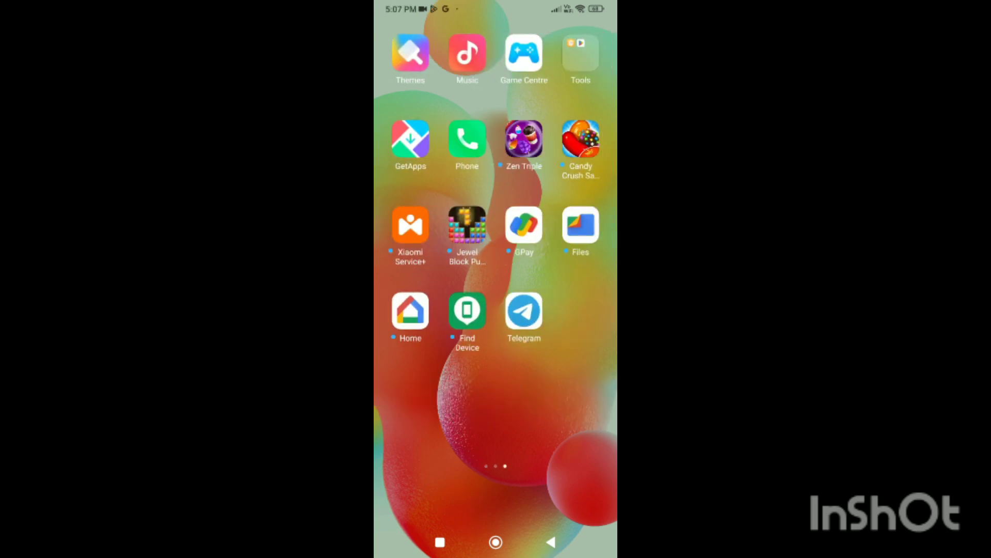
pyautogui.click(524, 311)
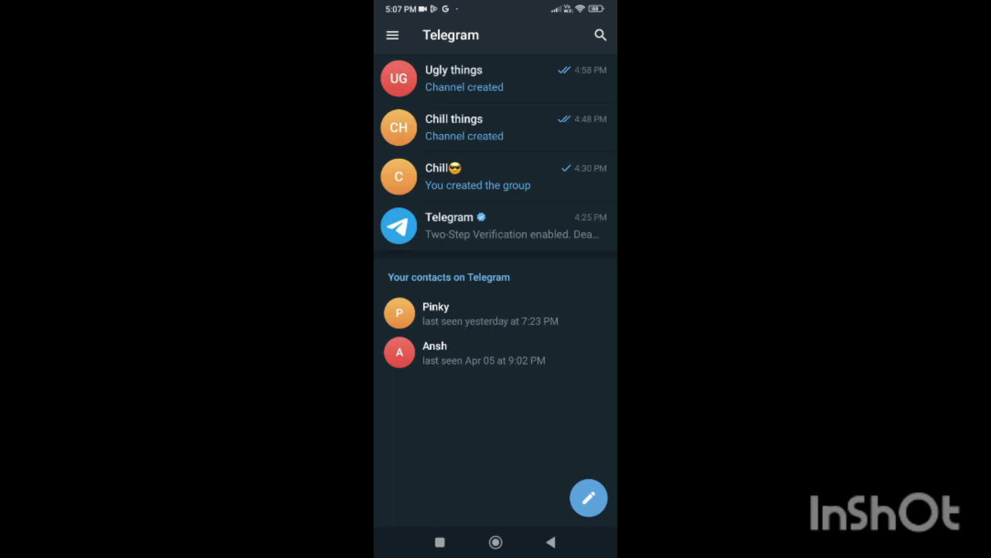
# Step: Open Settings from Telegram's main menu and scroll to the settings sections
pyautogui.click(392, 34)
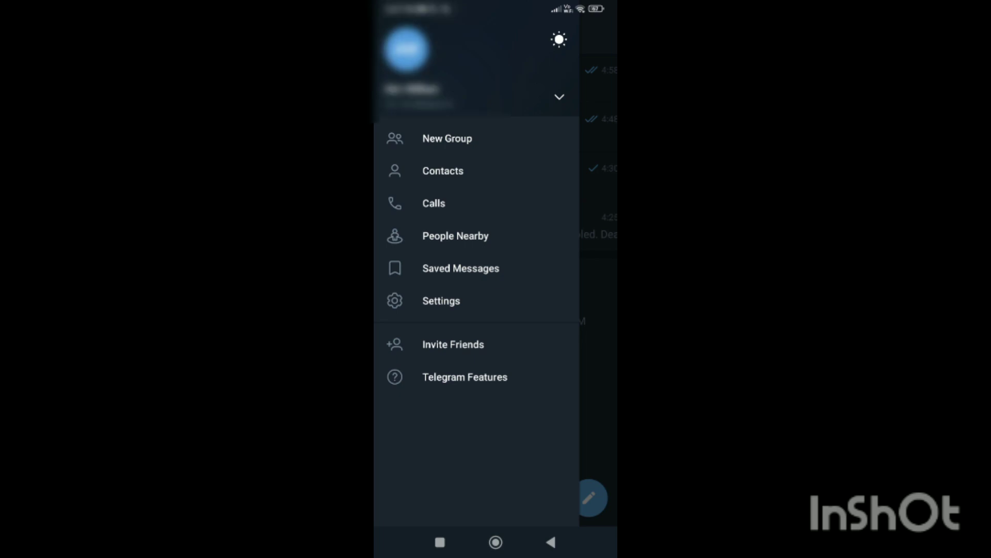
pyautogui.click(441, 301)
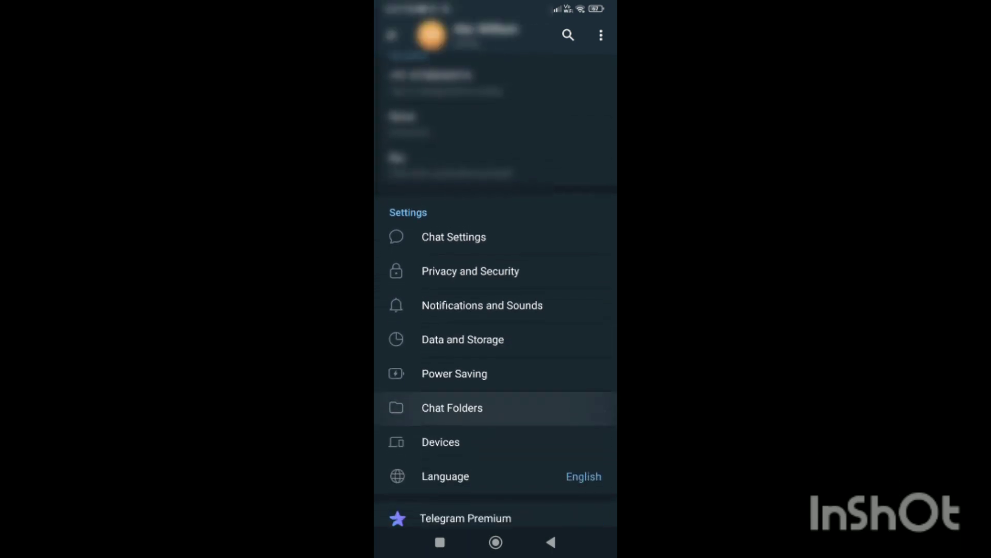
pyautogui.scroll(-3)
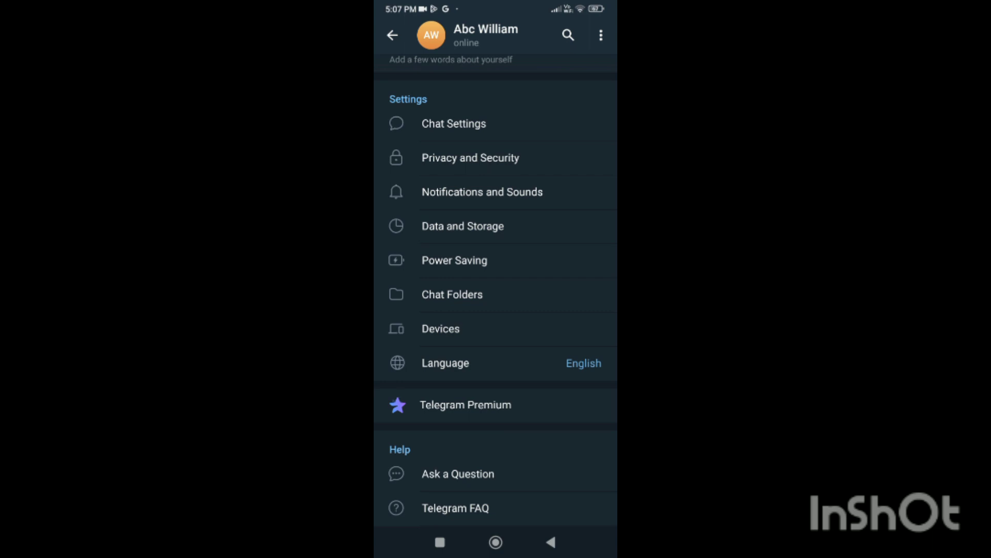
# Step: Open Data and Storage and turn off automatic media download for mobile data, Wi-Fi and roaming
pyautogui.click(462, 225)
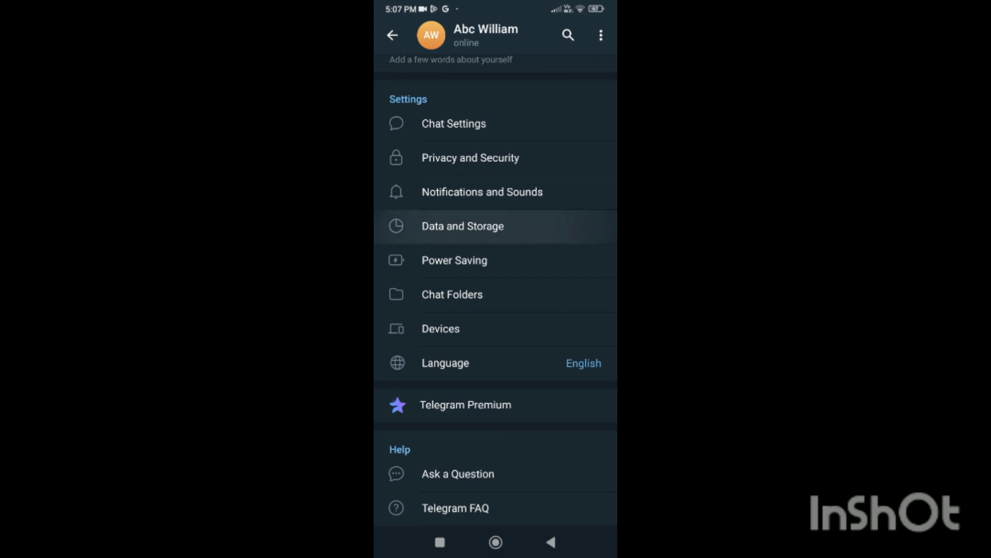
pyautogui.click(463, 226)
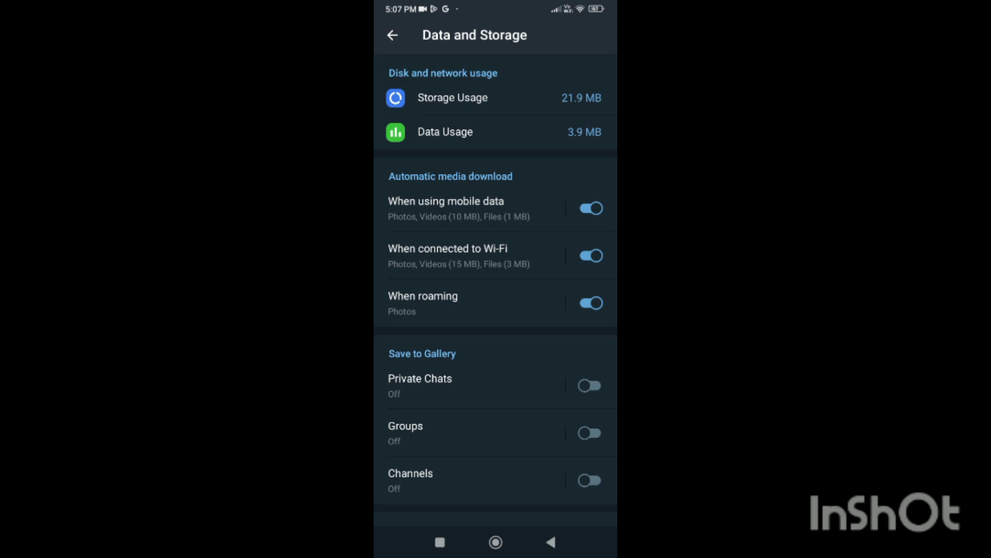
pyautogui.click(589, 209)
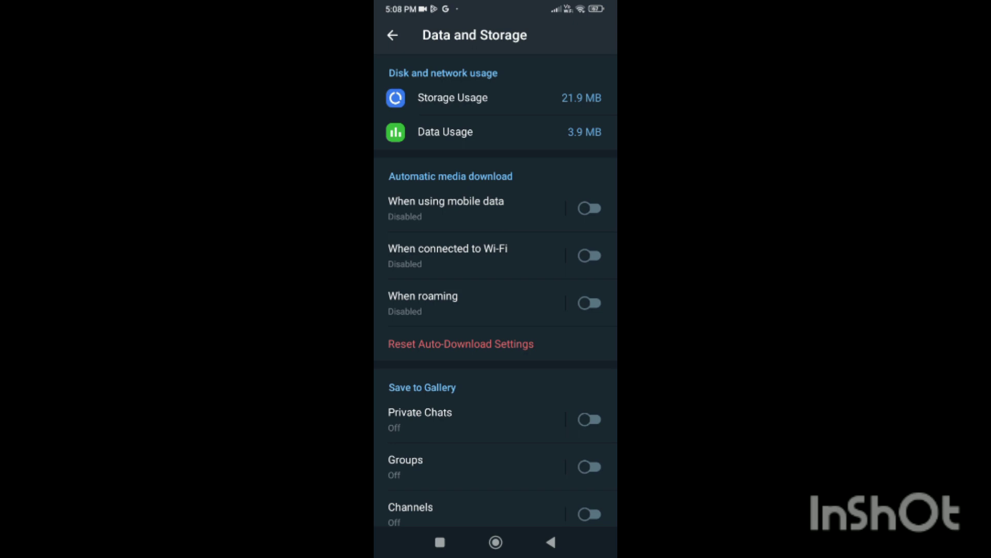
# Step: Turn off the Stream Videos and Audio Files toggle under Streaming
pyautogui.scroll(-3)
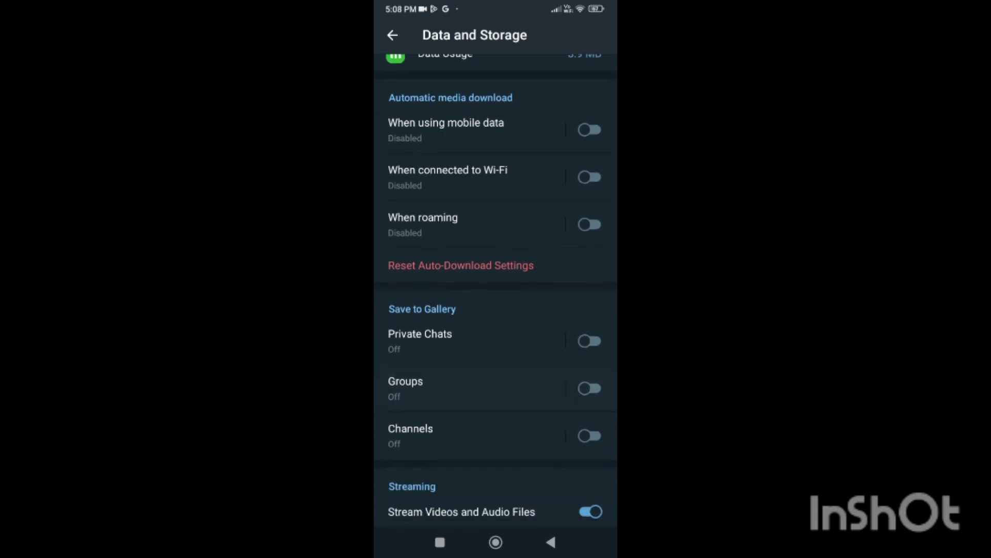
pyautogui.scroll(-3)
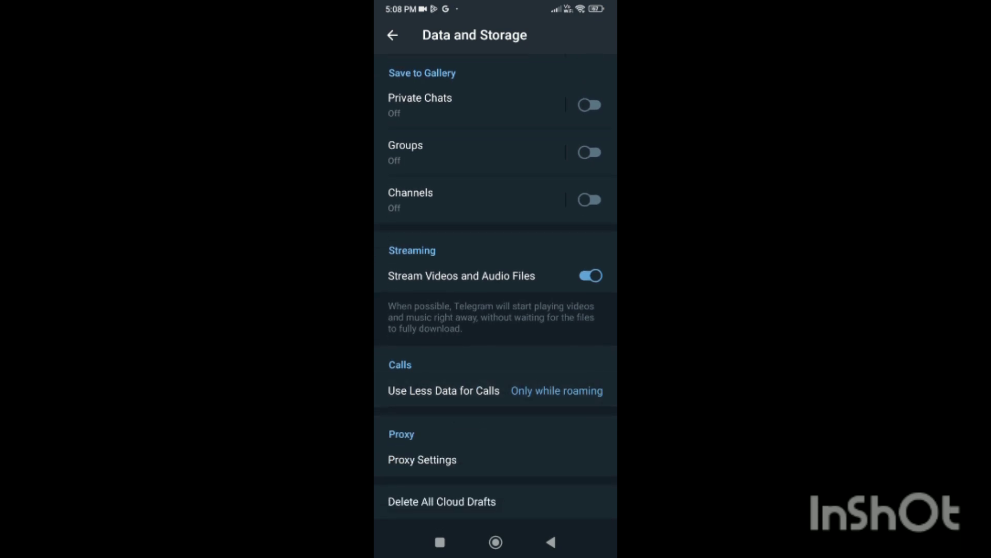
pyautogui.click(588, 276)
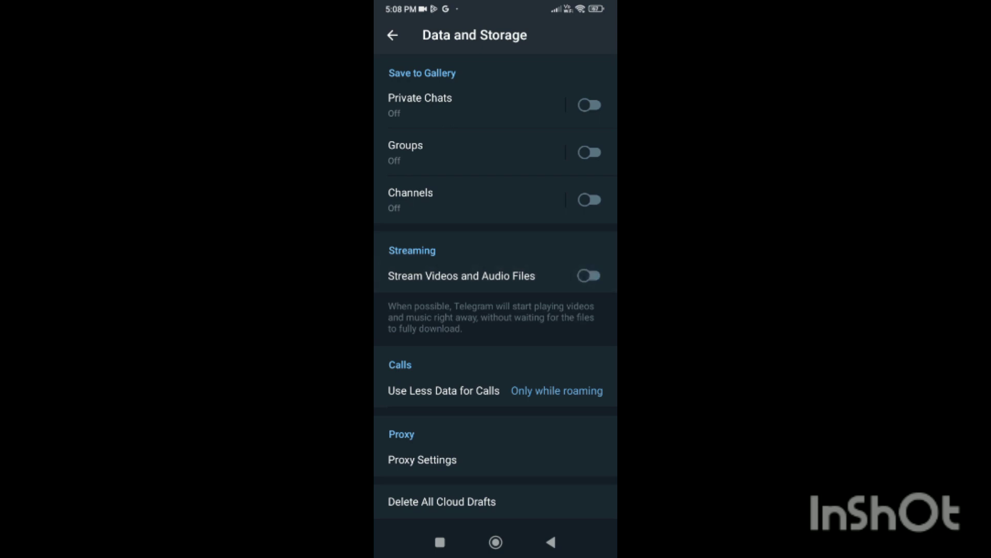